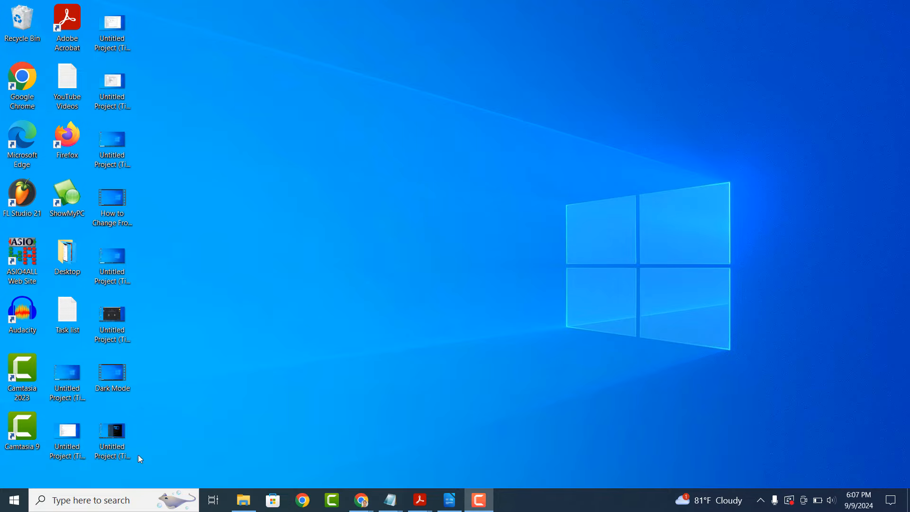
Search Windows for 'Device Manager' and launch the Best match result.
type("Device Manager")
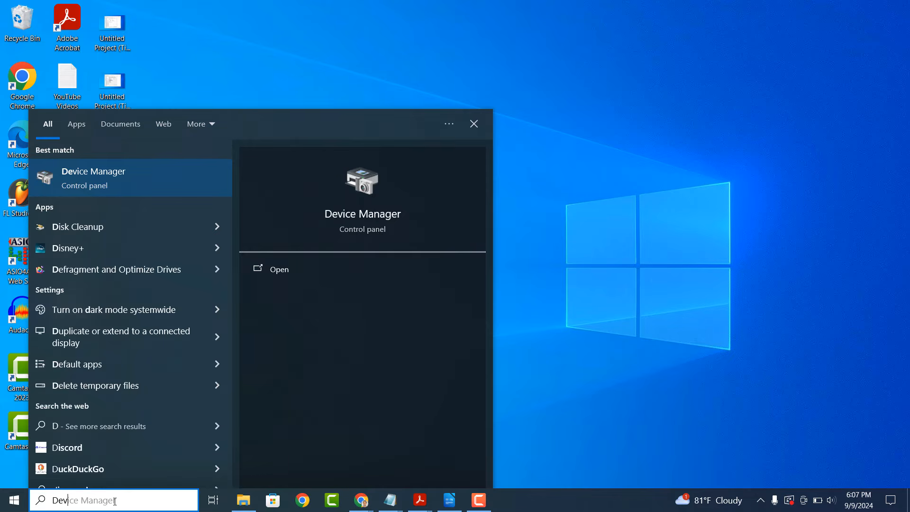
type("Device Manager")
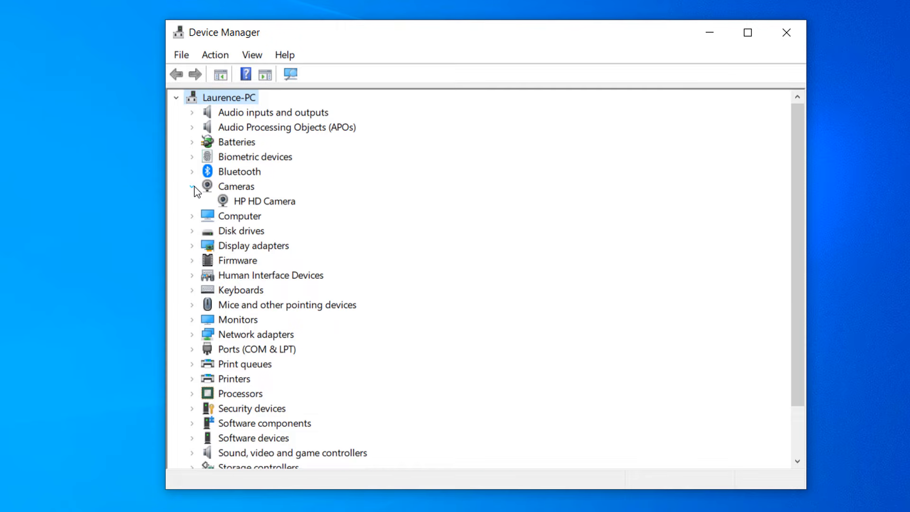
Select HP HD Camera under the Cameras category.
left_click(263, 201)
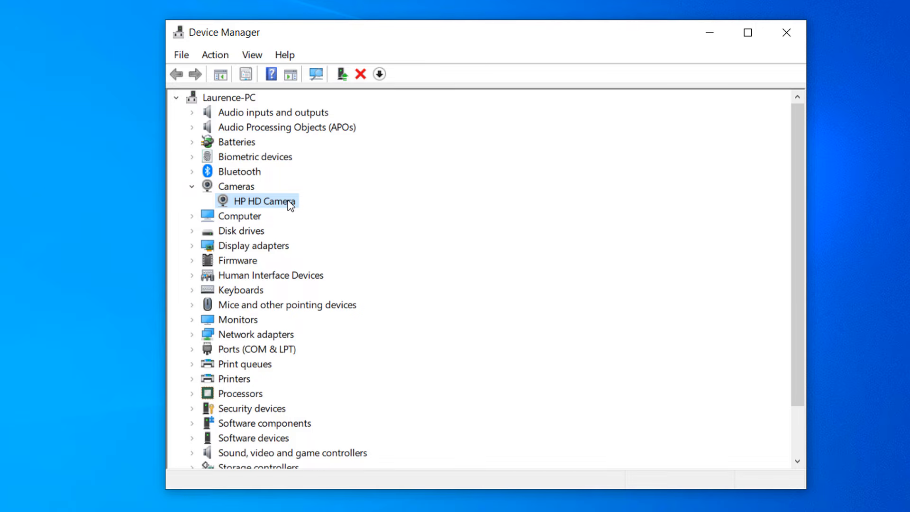
Disable the HP HD Camera device and confirm the warning with Yes.
right_click(262, 201)
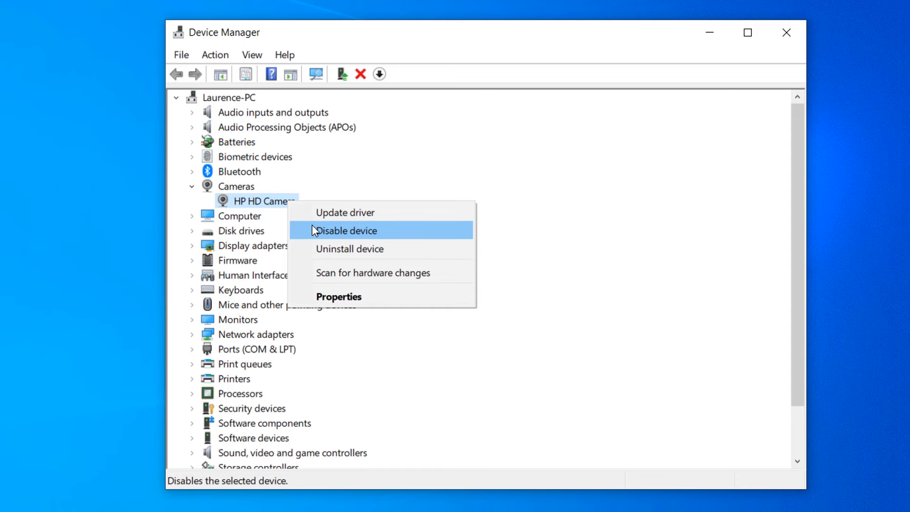
left_click(347, 231)
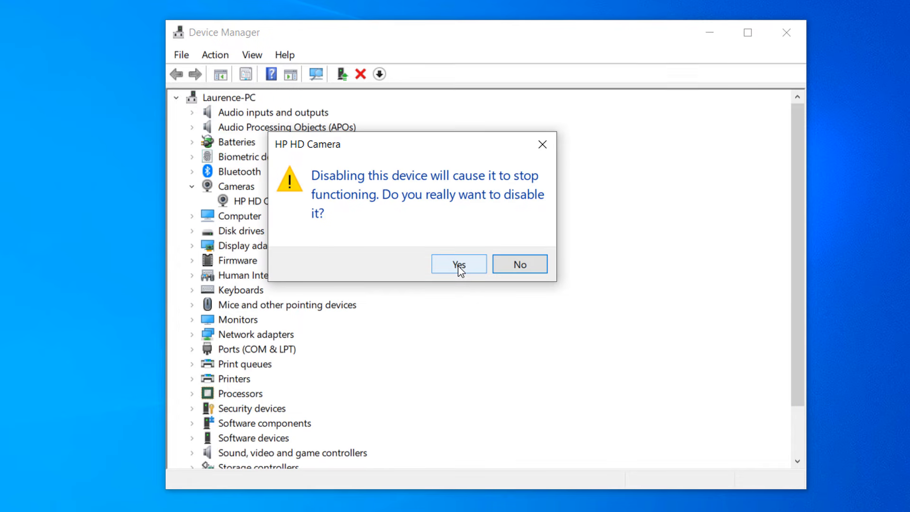
left_click(458, 265)
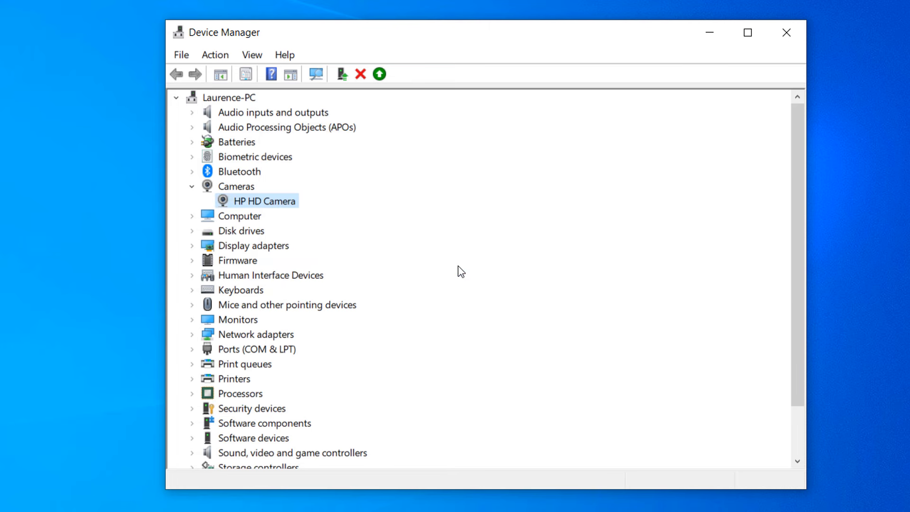
left_click(192, 261)
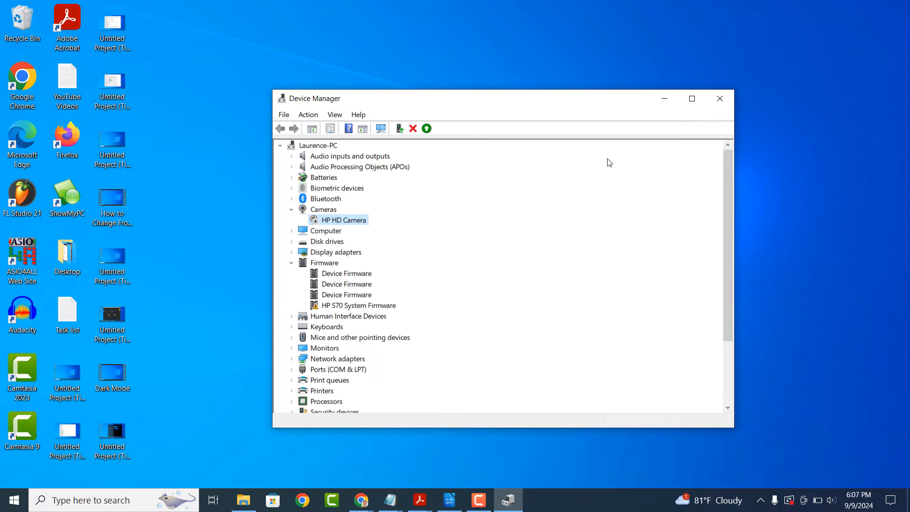
Launch the Camera app, see 'We can't find your camera', and close it.
type("camera")
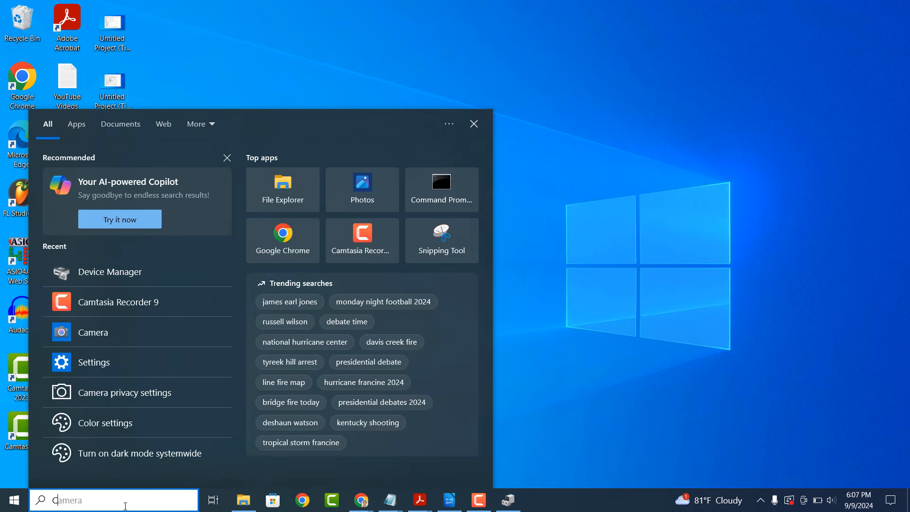
left_click(93, 332)
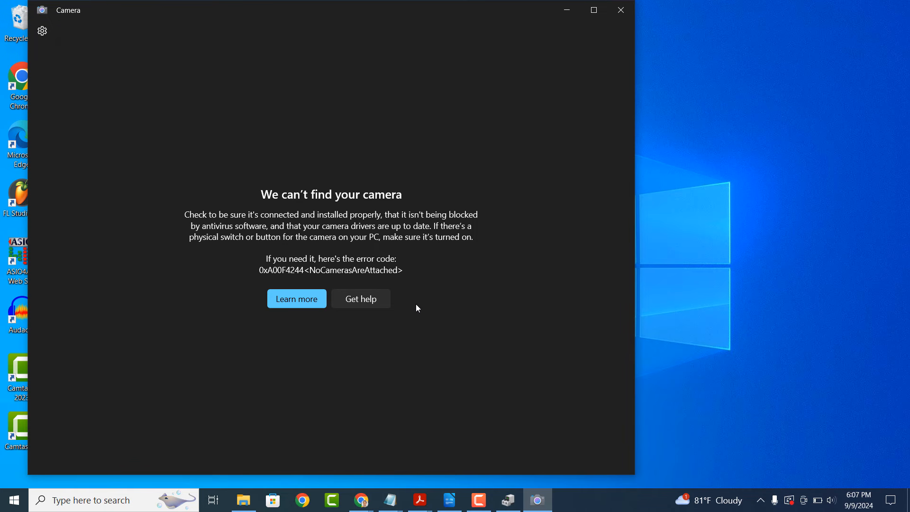
mouse_move(632, 10)
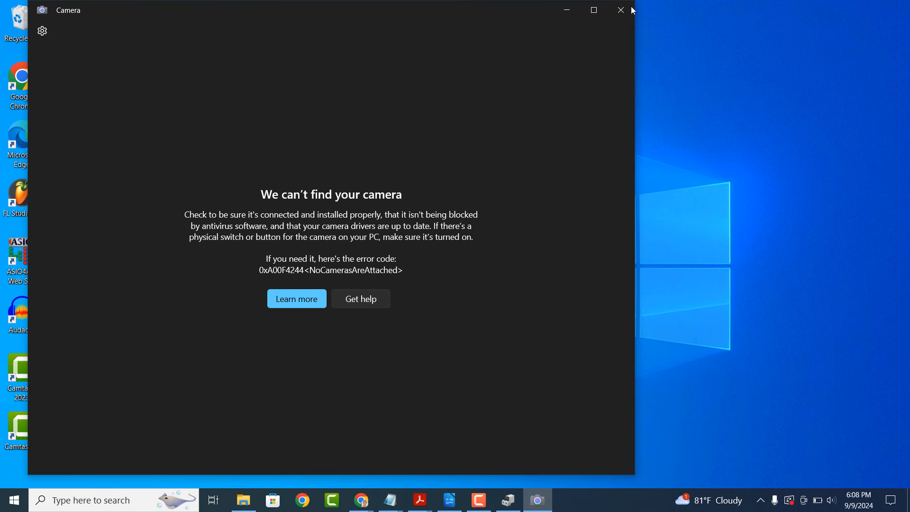
left_click(621, 10)
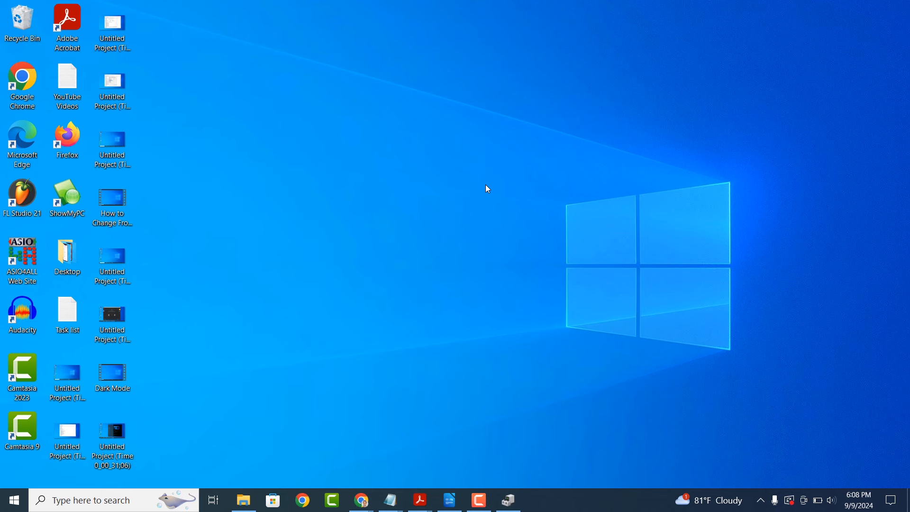